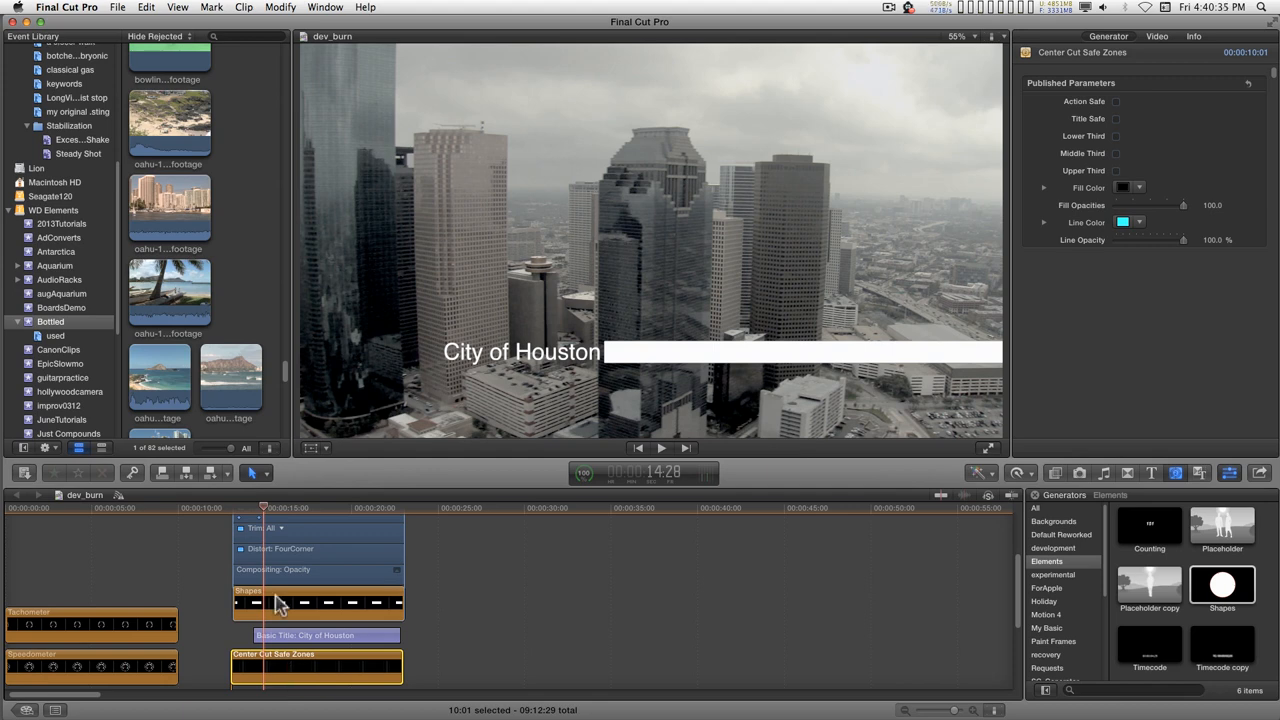
pyautogui.moveTo(504, 623)
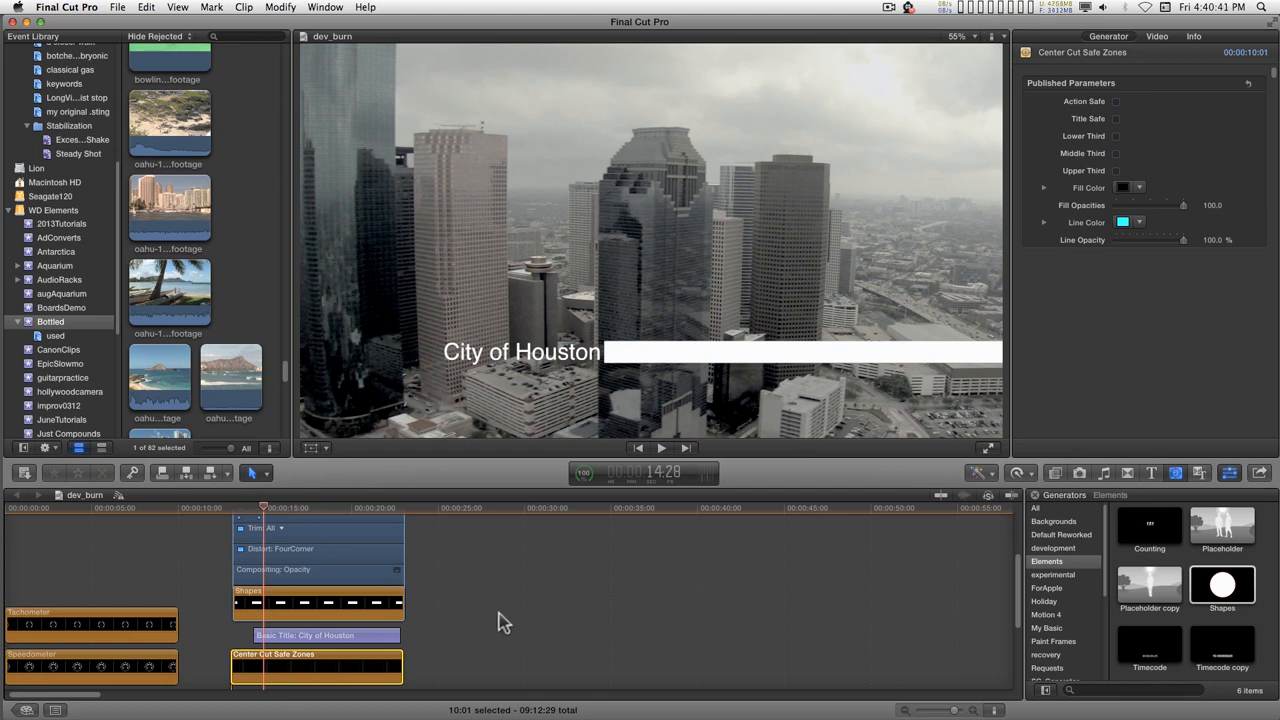
pyautogui.moveTo(495, 600)
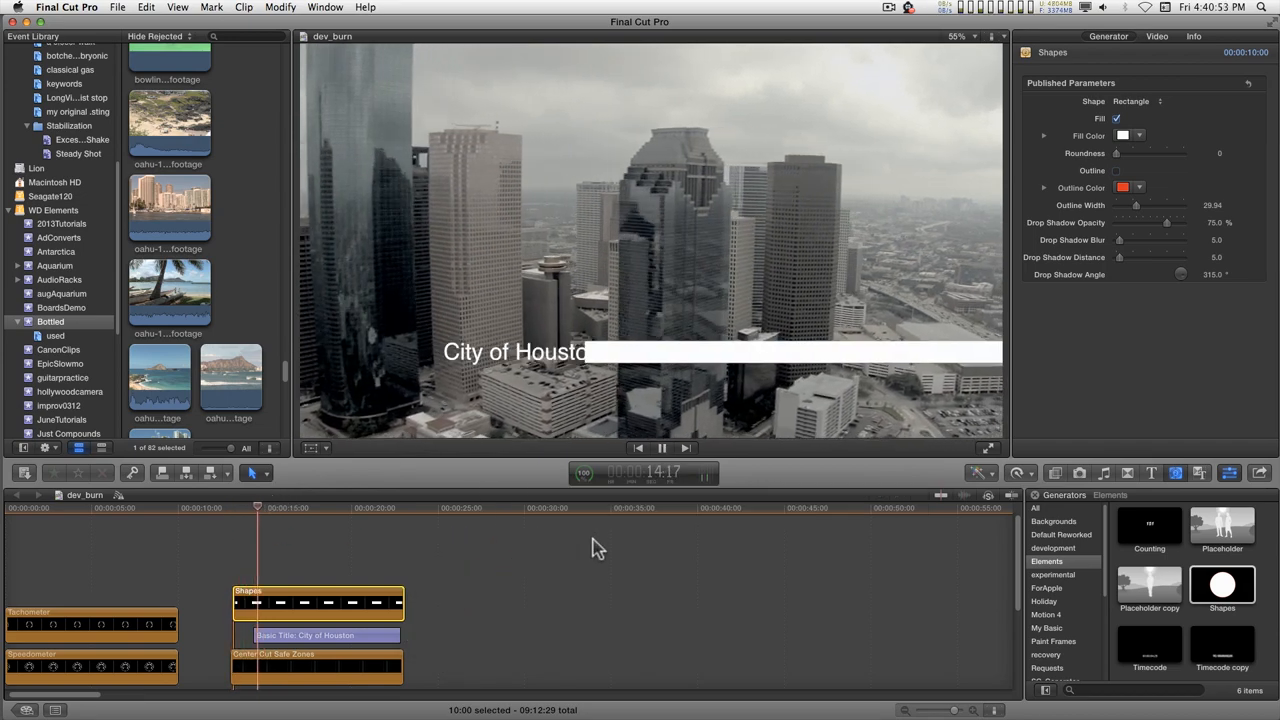
# Select the Center Cut Safe Zones generator clip over the Houston skyline shot
pyautogui.click(661, 448)
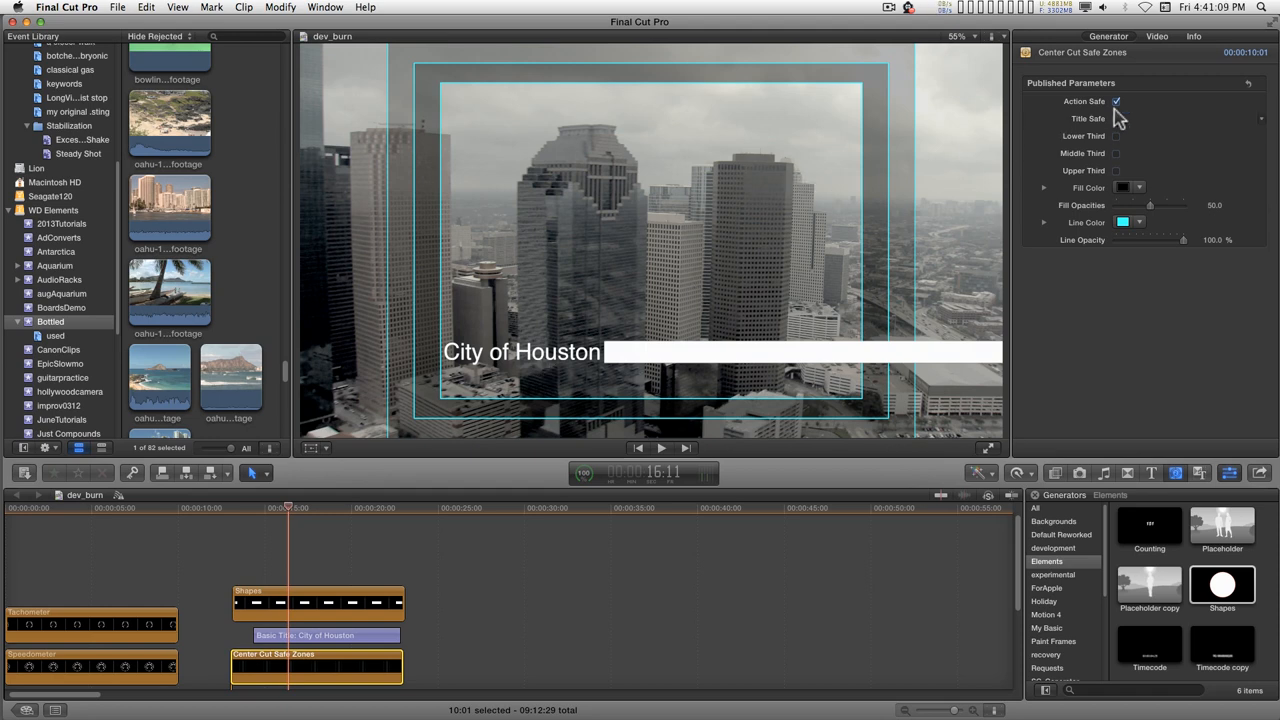
# Toggle the safe-zone checkboxes so only Action Safe and Title Safe stay checked, Lower Third off
pyautogui.click(1126, 101)
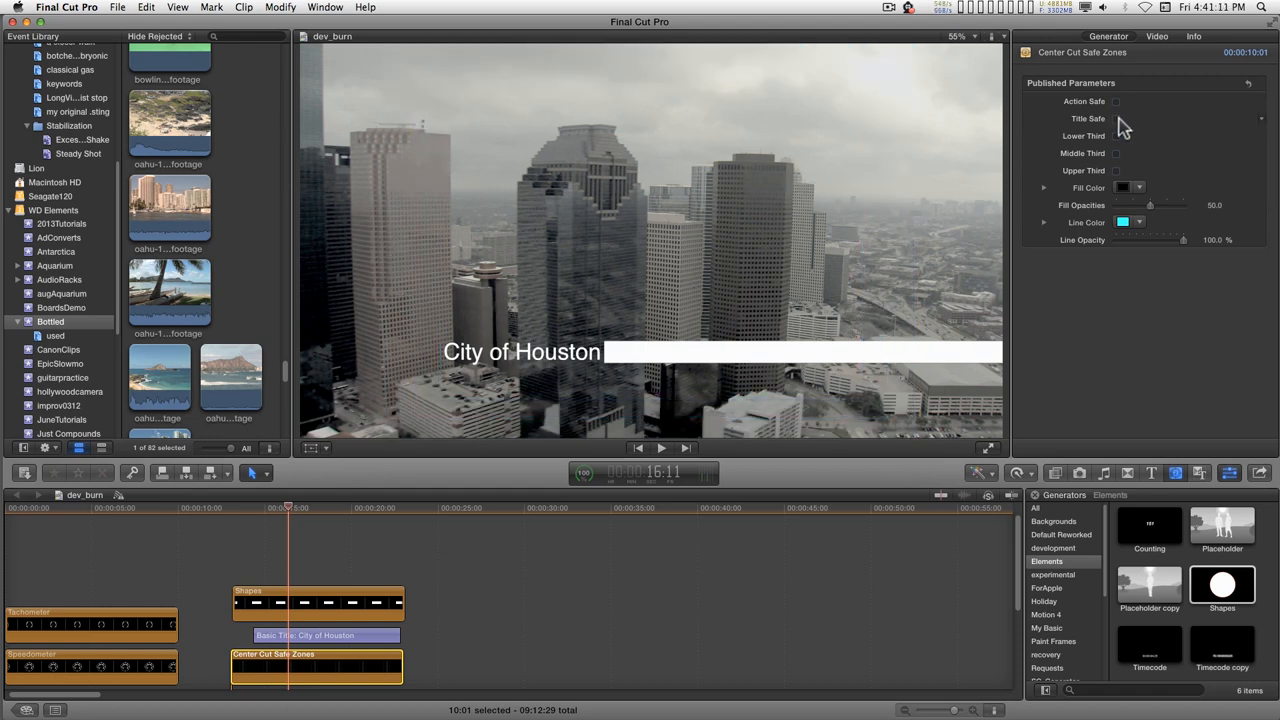
pyautogui.click(1128, 100)
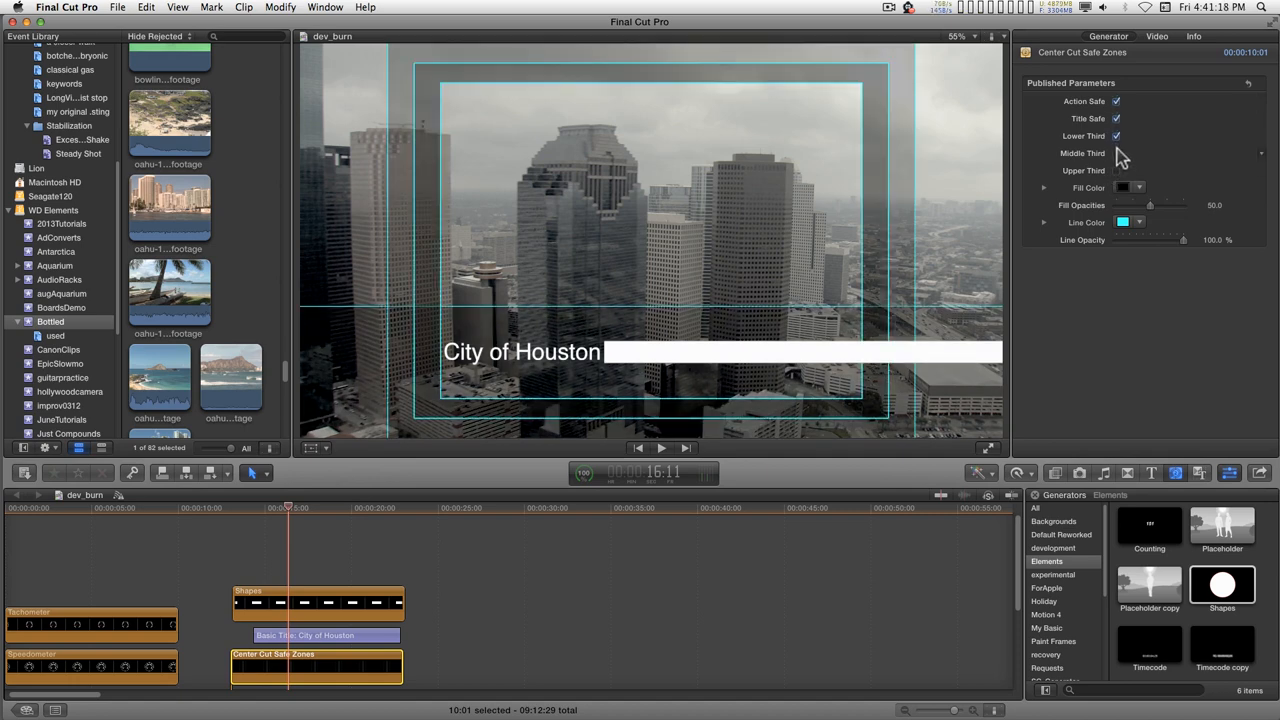
pyautogui.click(1124, 136)
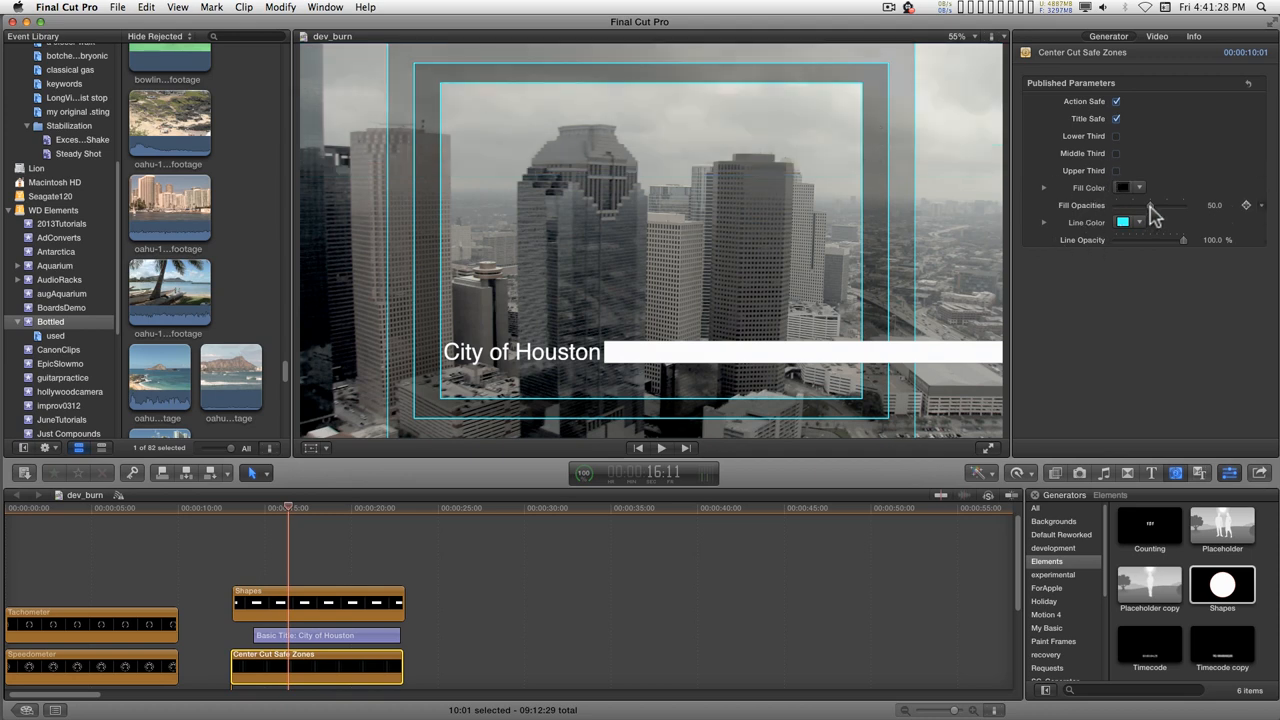
# Set Fill Opacities to about 39.44 and drop Line Opacity to 0%
pyautogui.moveTo(1180, 205); pyautogui.dragTo(1116, 205)
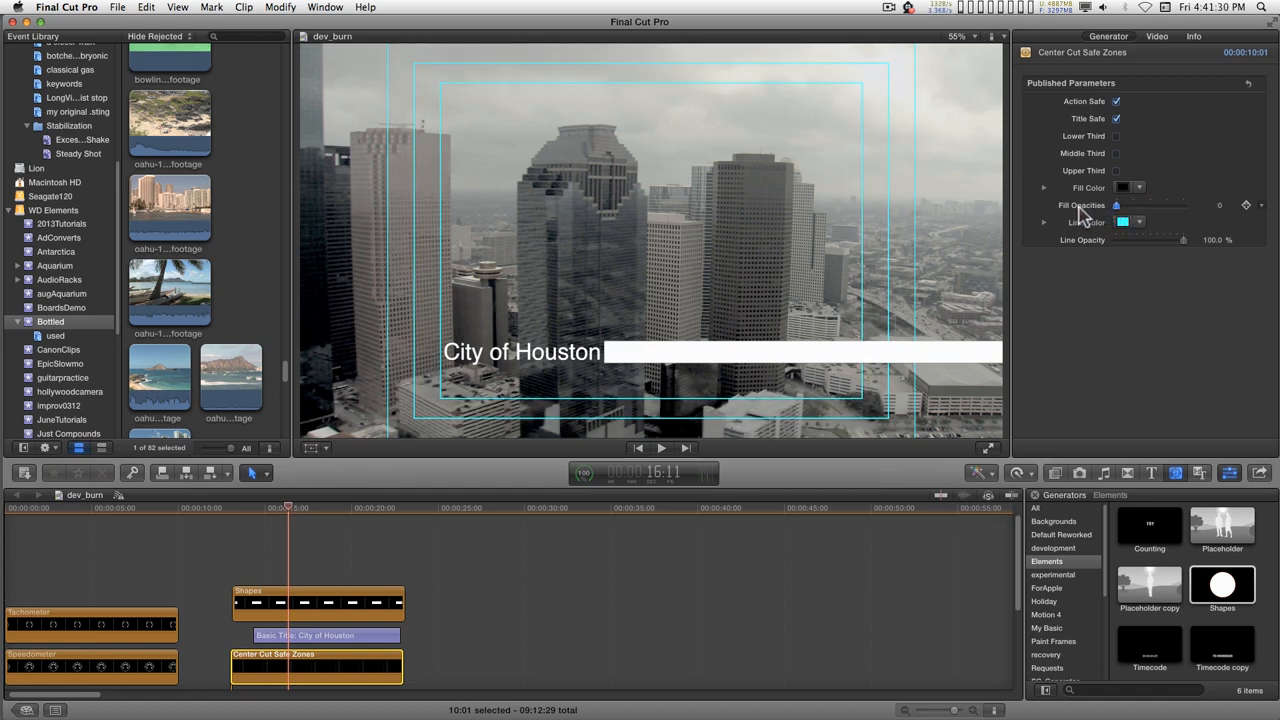
pyautogui.moveTo(1116, 205); pyautogui.dragTo(1155, 205)
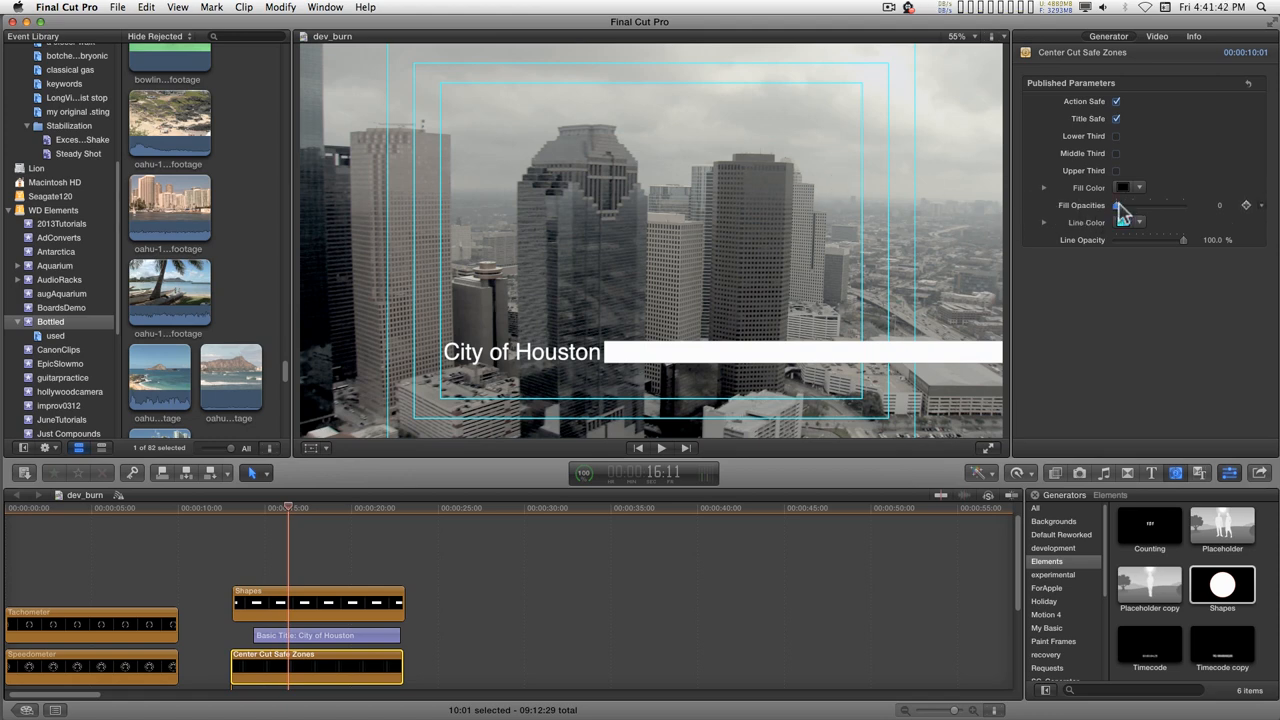
pyautogui.moveTo(1125, 205); pyautogui.dragTo(1150, 205)
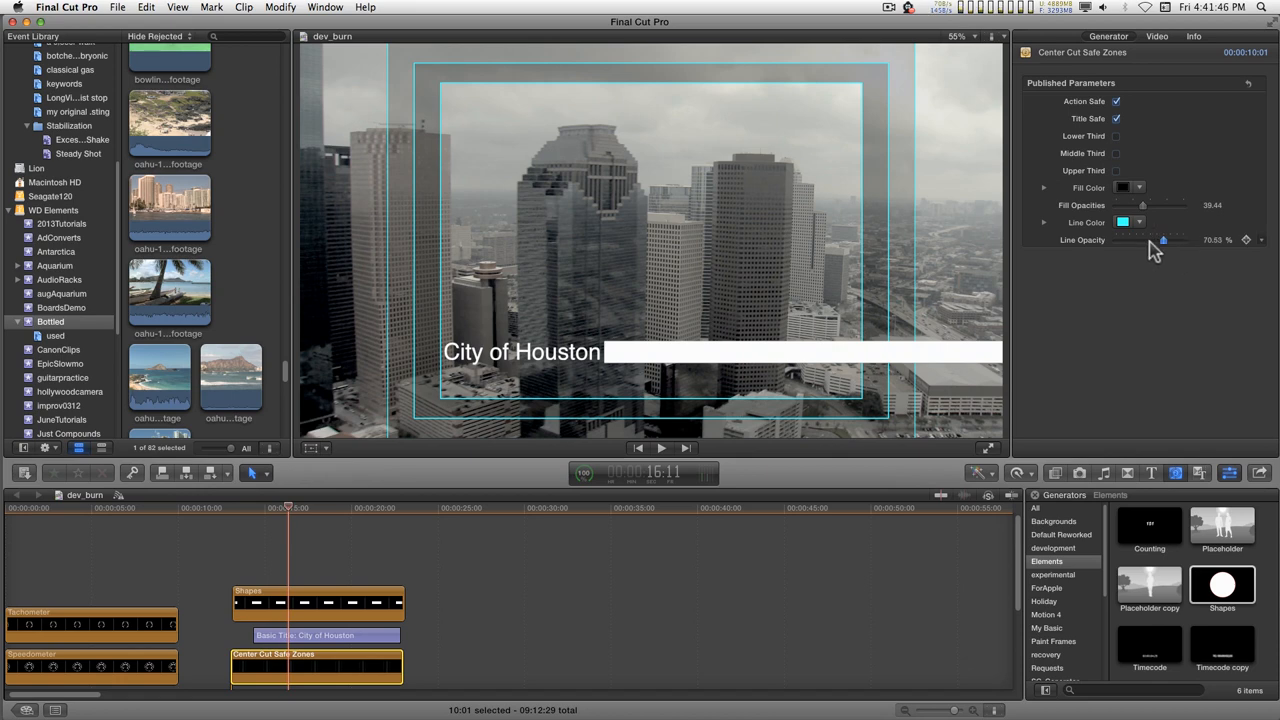
pyautogui.moveTo(1163, 240); pyautogui.dragTo(1117, 240)
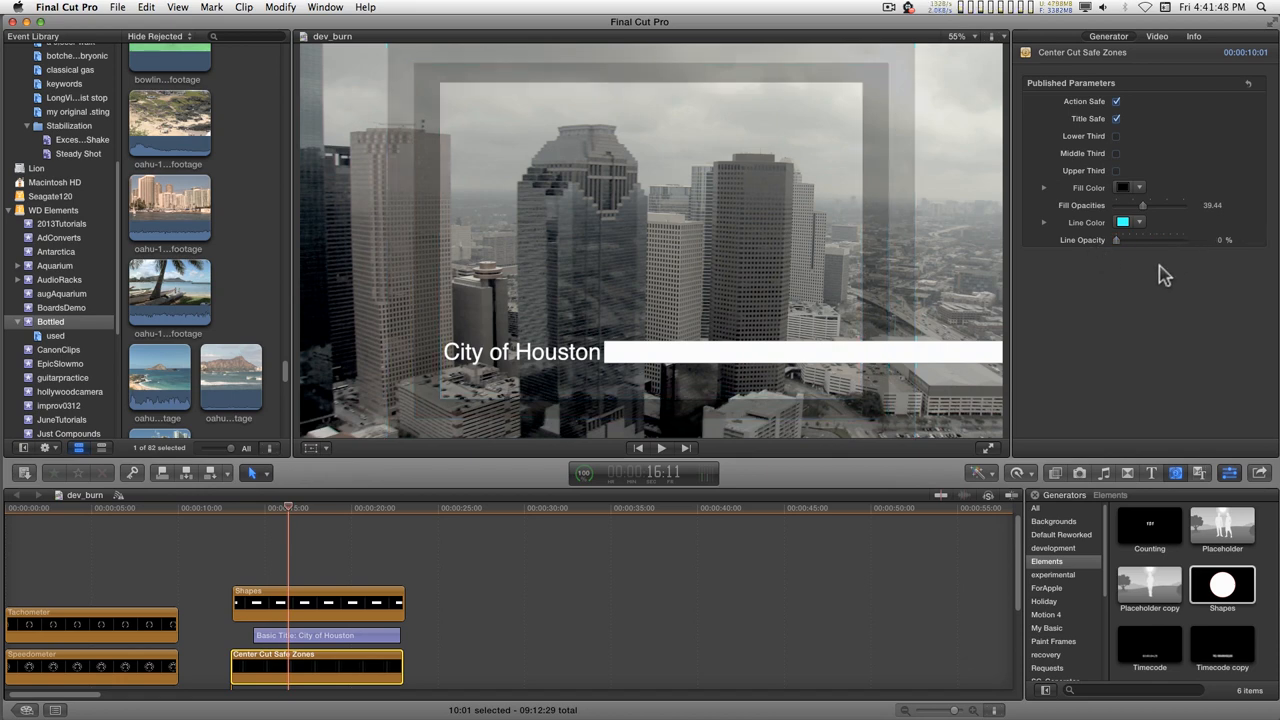